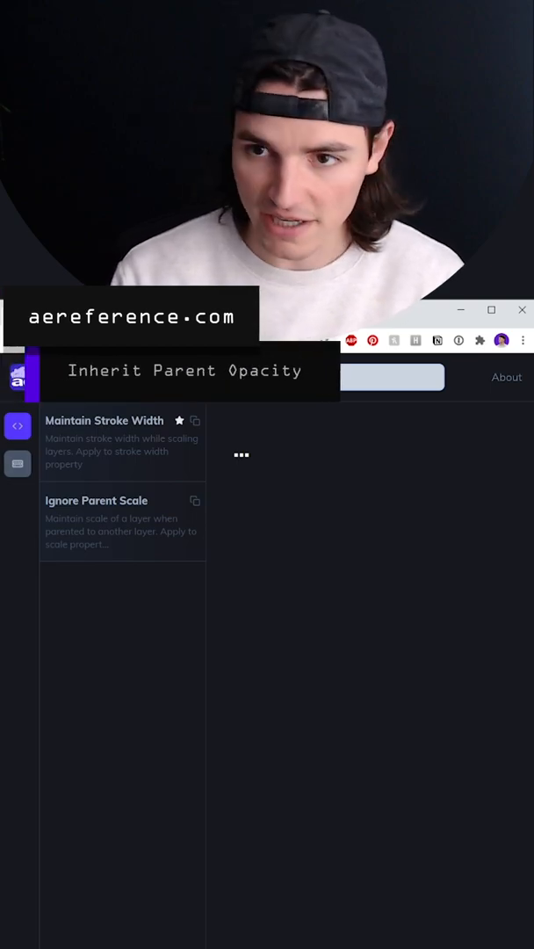
# Scroll the aereference.com expressions list and copy the Inherit Parent Opacity expression.
pyautogui.scroll(-3)
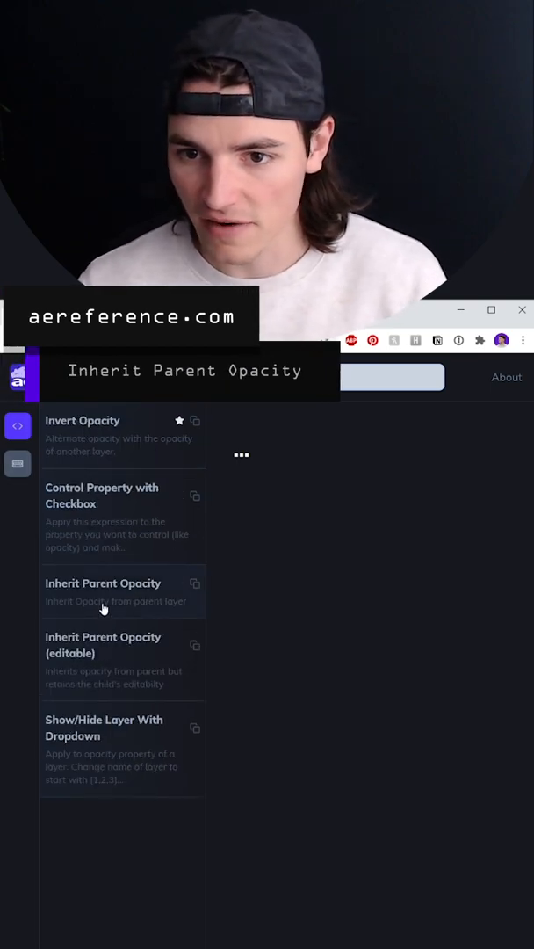
pyautogui.click(103, 645)
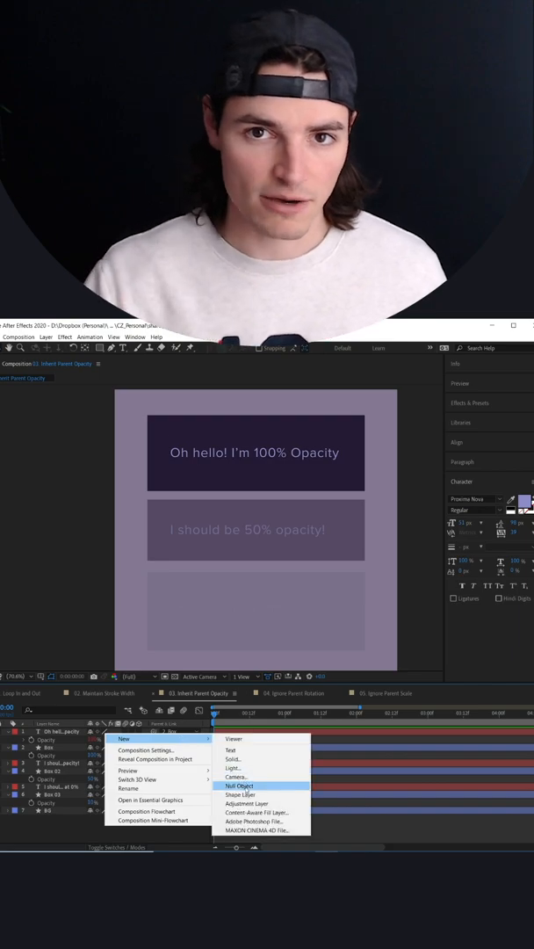
# Add Null 11 at the top of the Inherit Parent Opacity timeline.
pyautogui.click(239, 786)
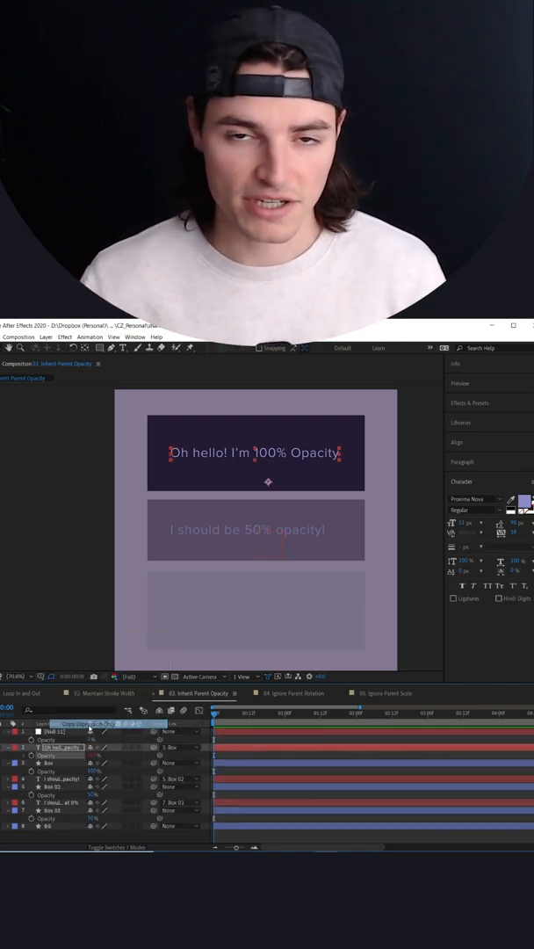